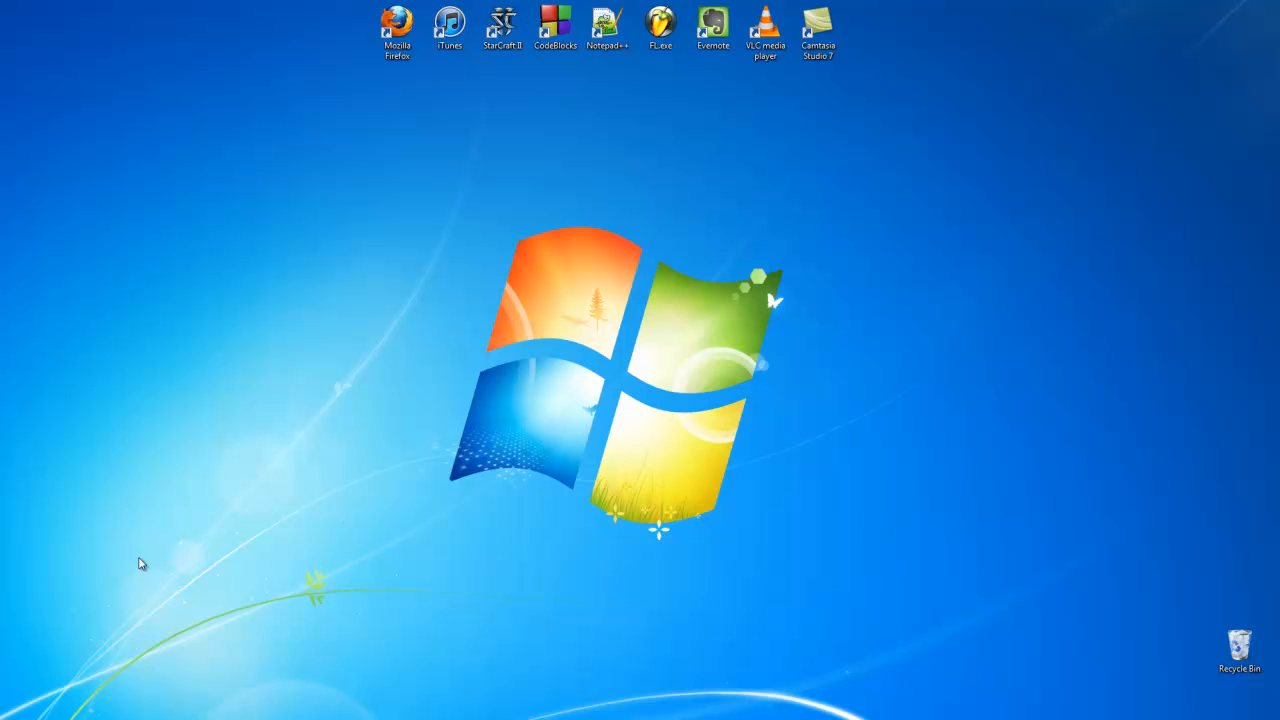
Step: Download Universal-USB-Installer-1.8.9.4.exe from pendrivelinux.com, launch it and accept the licence
click(397, 28)
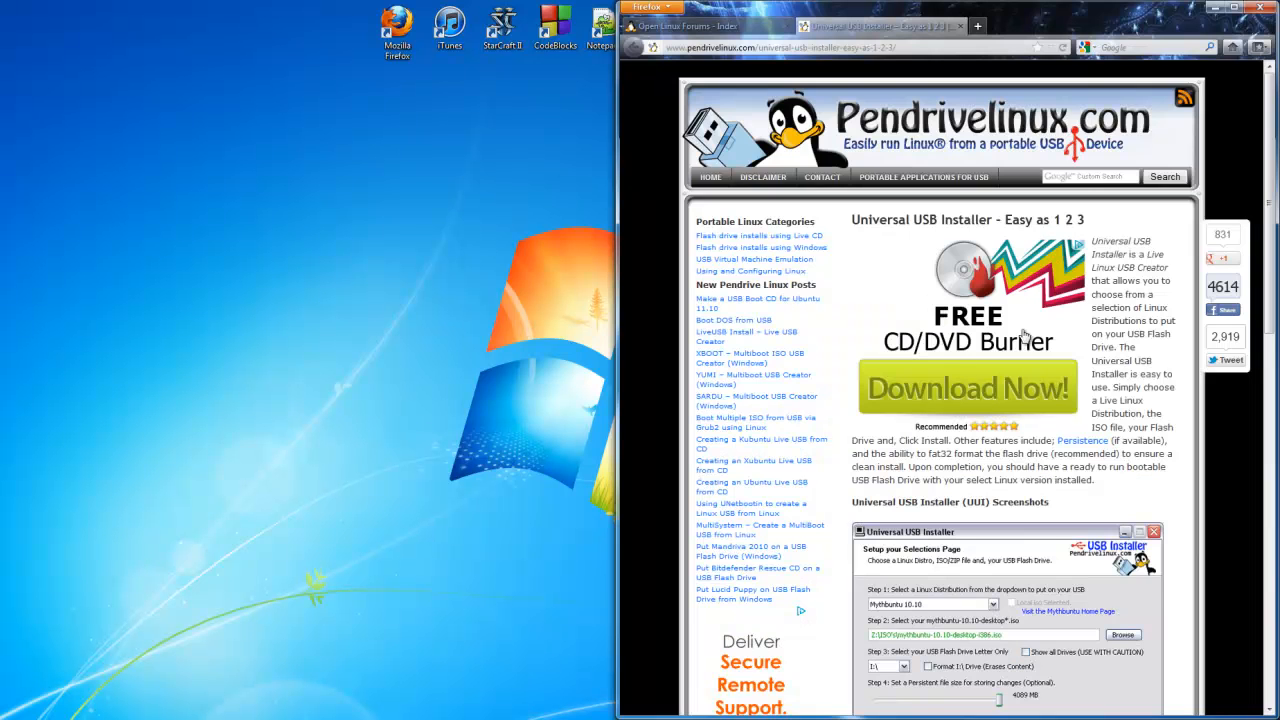
scroll(down, 3)
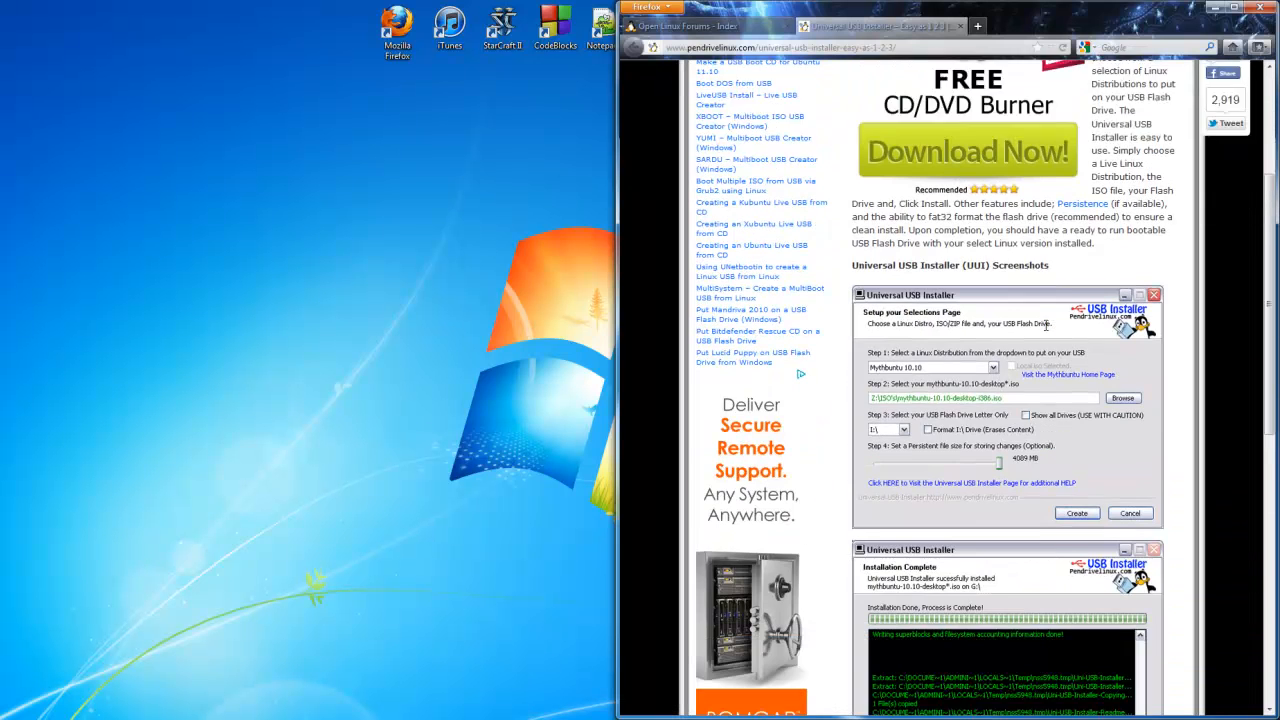
scroll(down, 3)
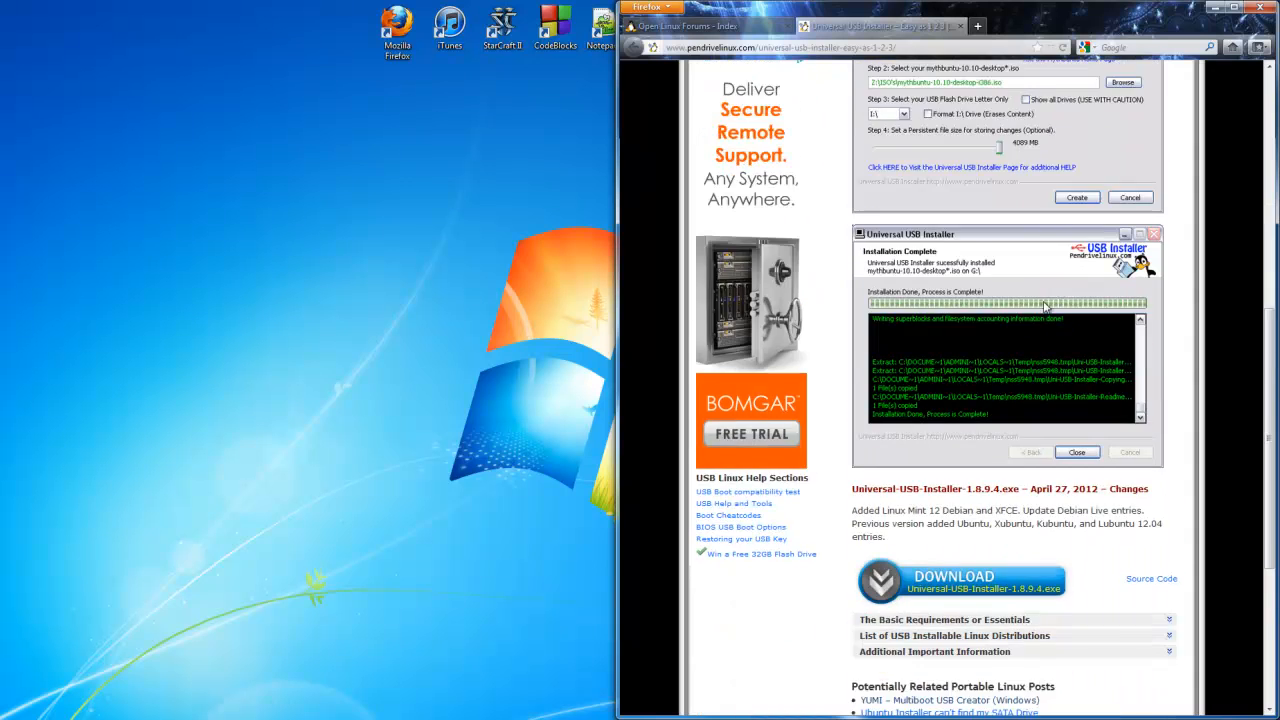
scroll(up, 3)
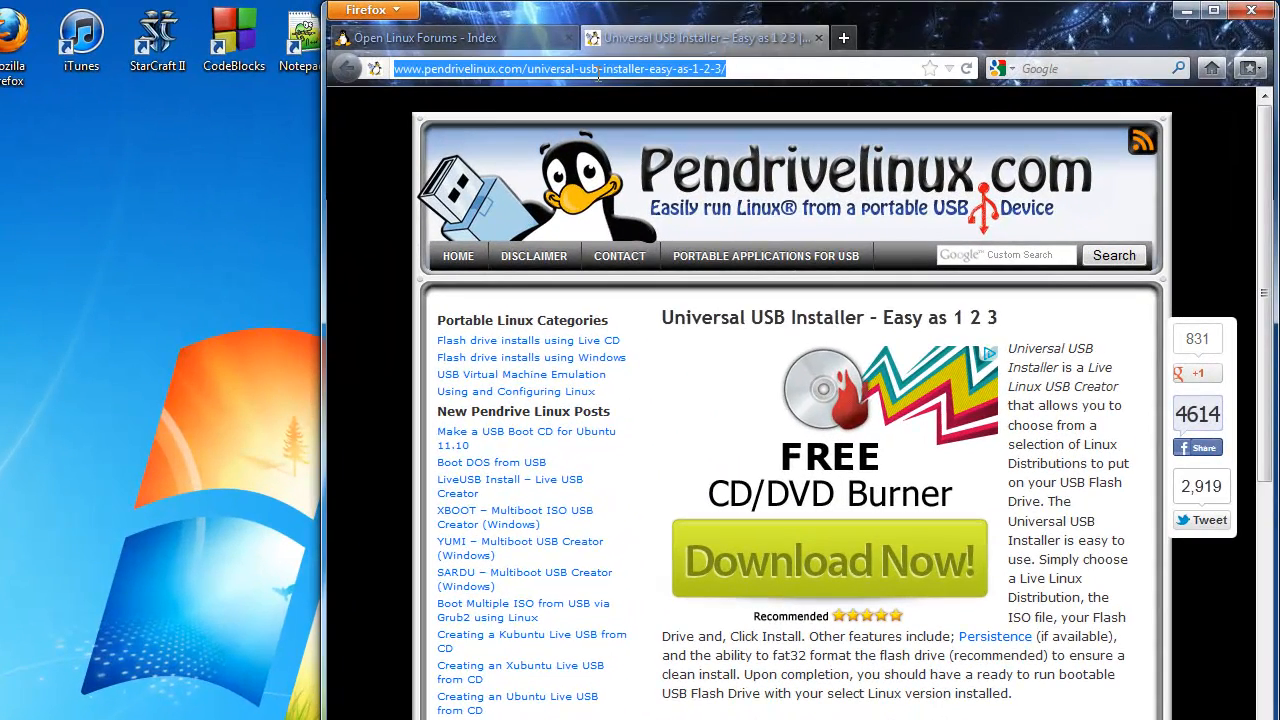
mouse_move(760, 95)
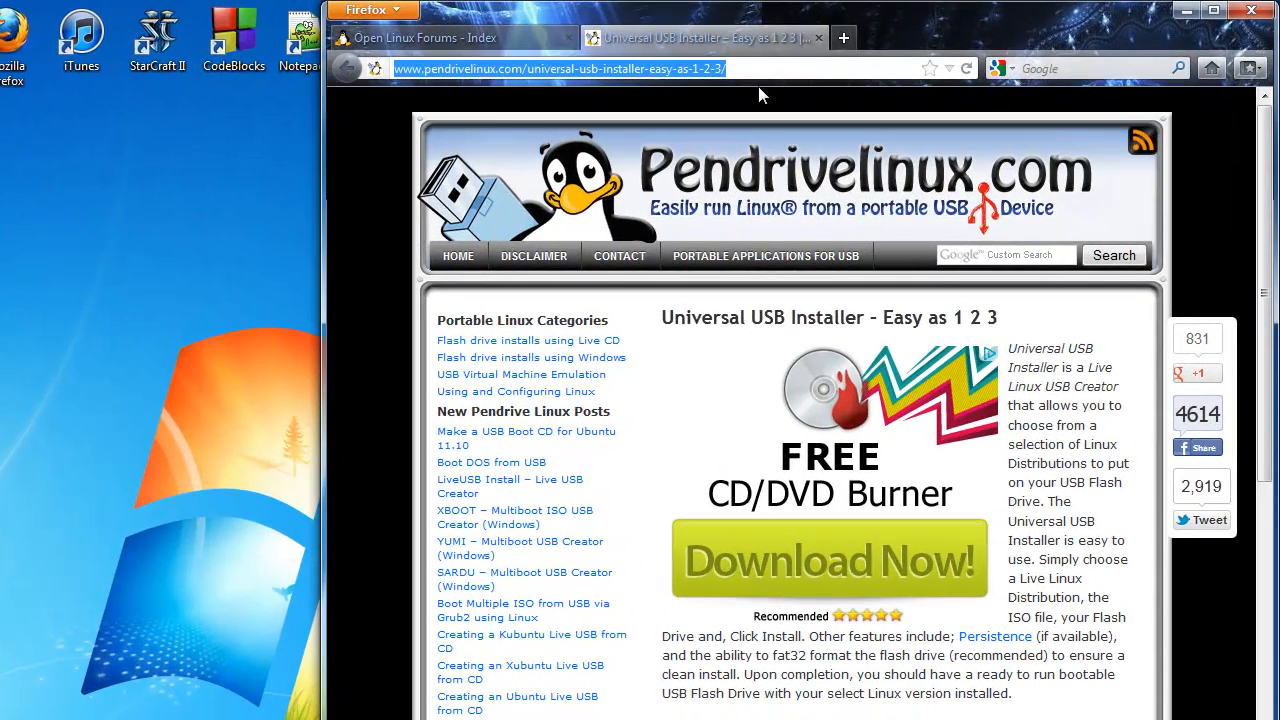
mouse_move(730, 135)
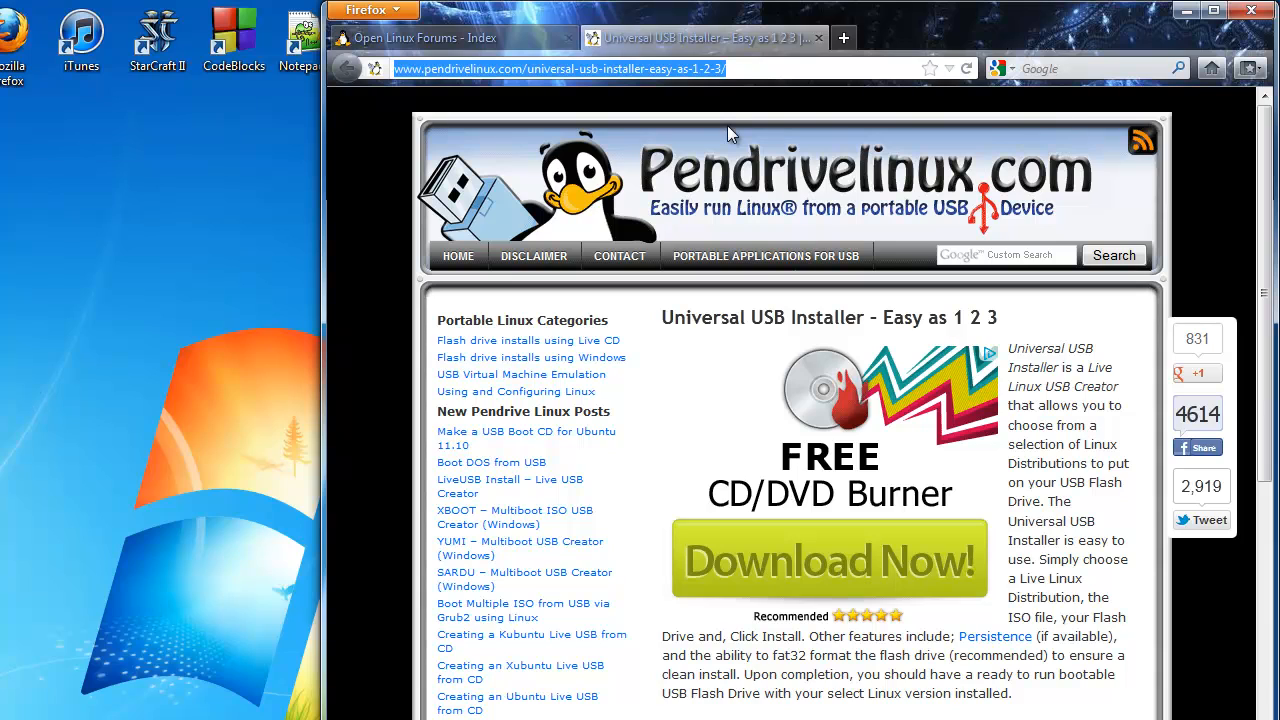
mouse_move(862, 307)
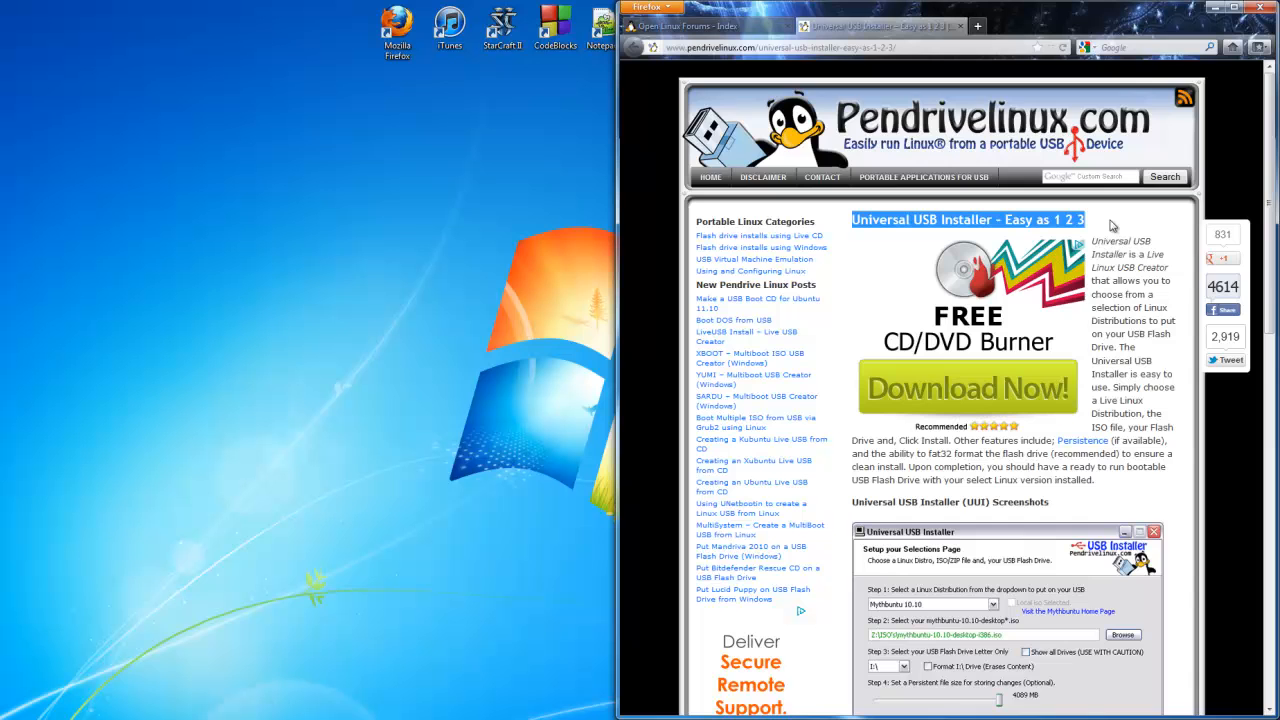
scroll(down, 3)
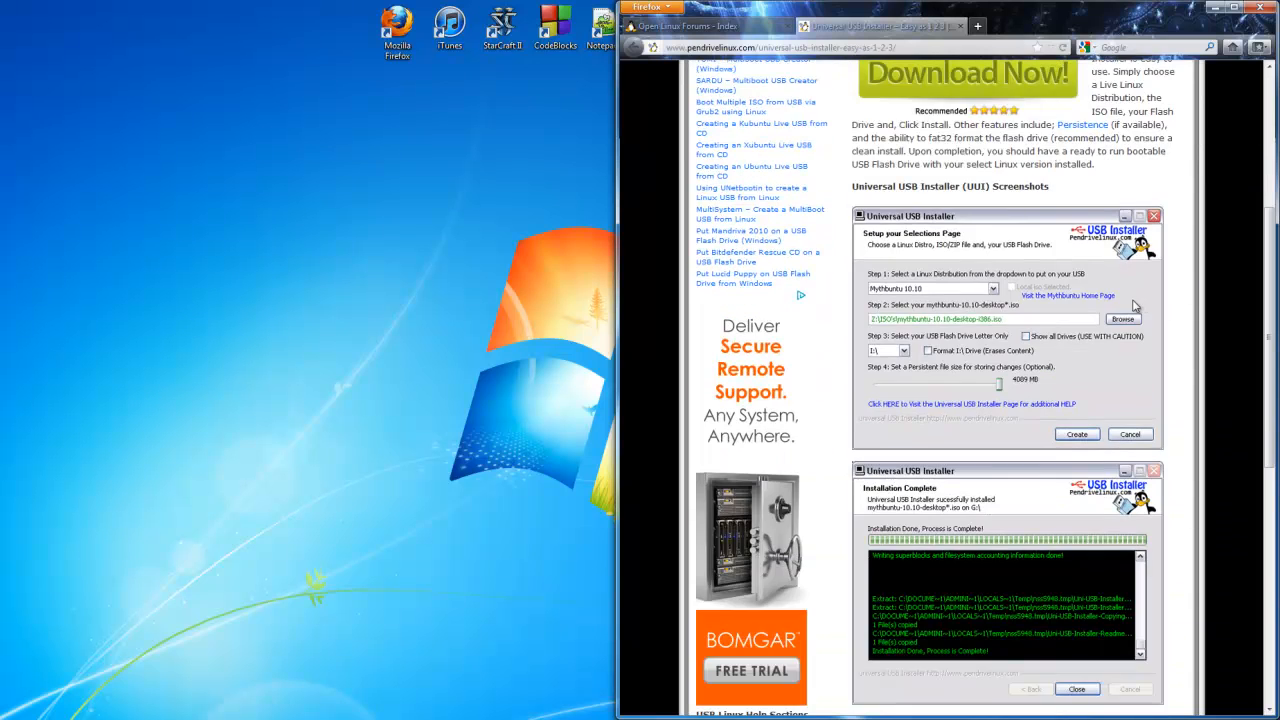
scroll(down, 3)
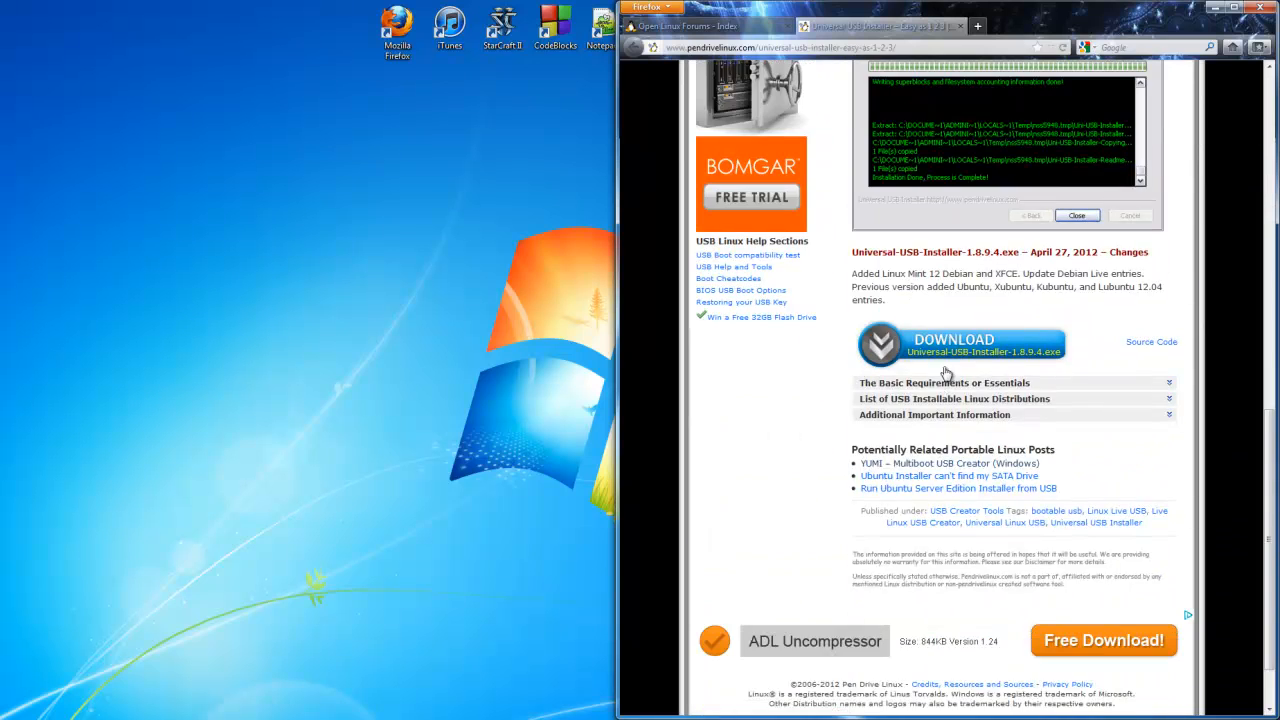
mouse_move(1018, 362)
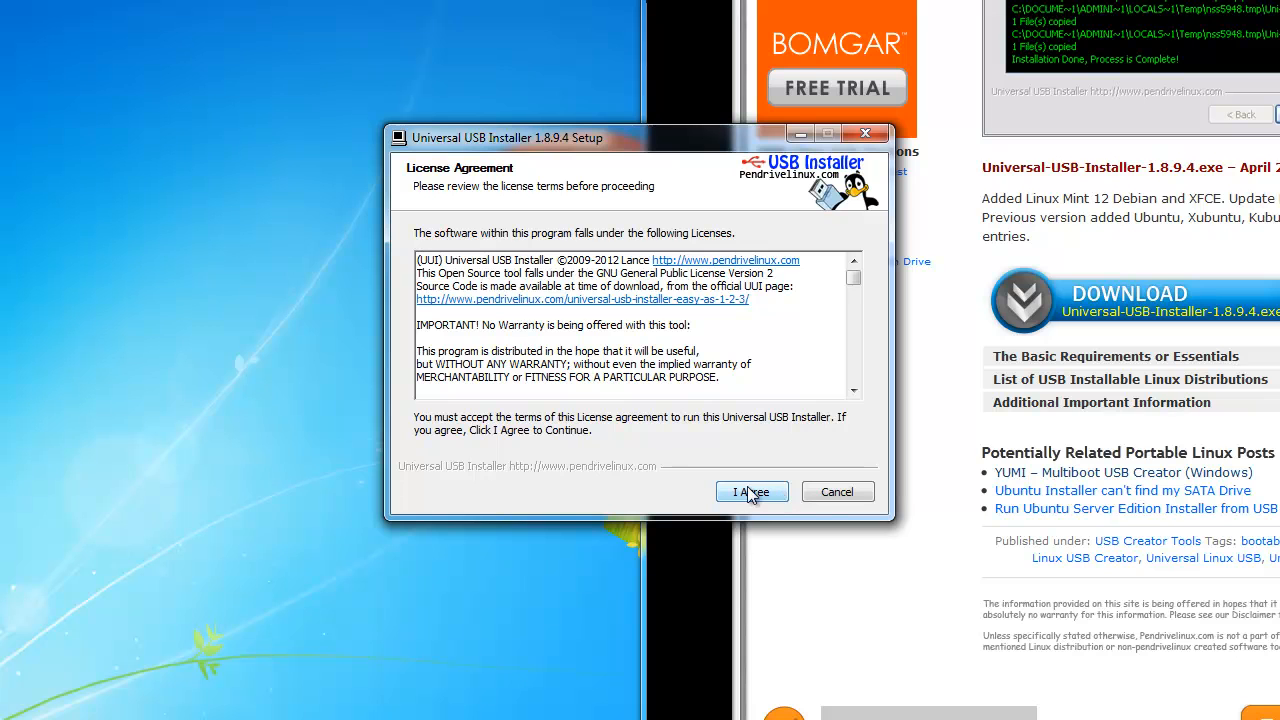
click(751, 491)
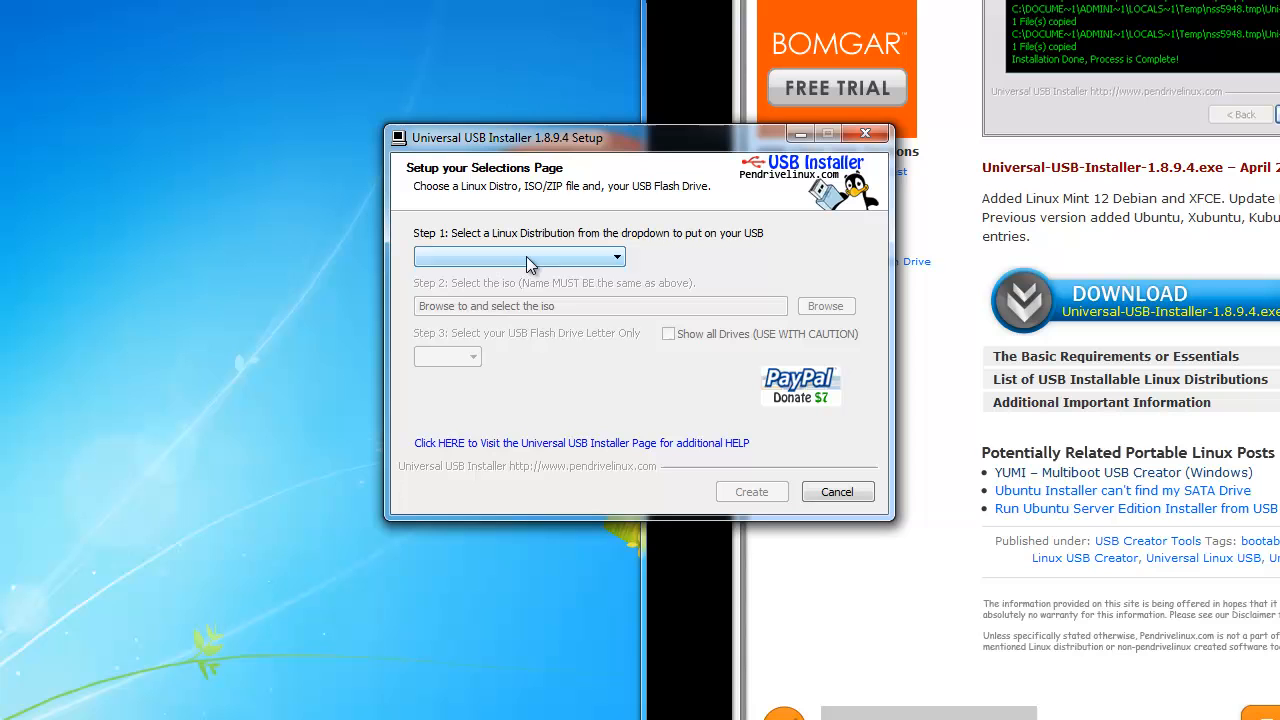
Step: Pick Ubuntu 11.10 DVD from the Step 1 list, then correct it to Ubuntu 12.04 Desktop
click(612, 256)
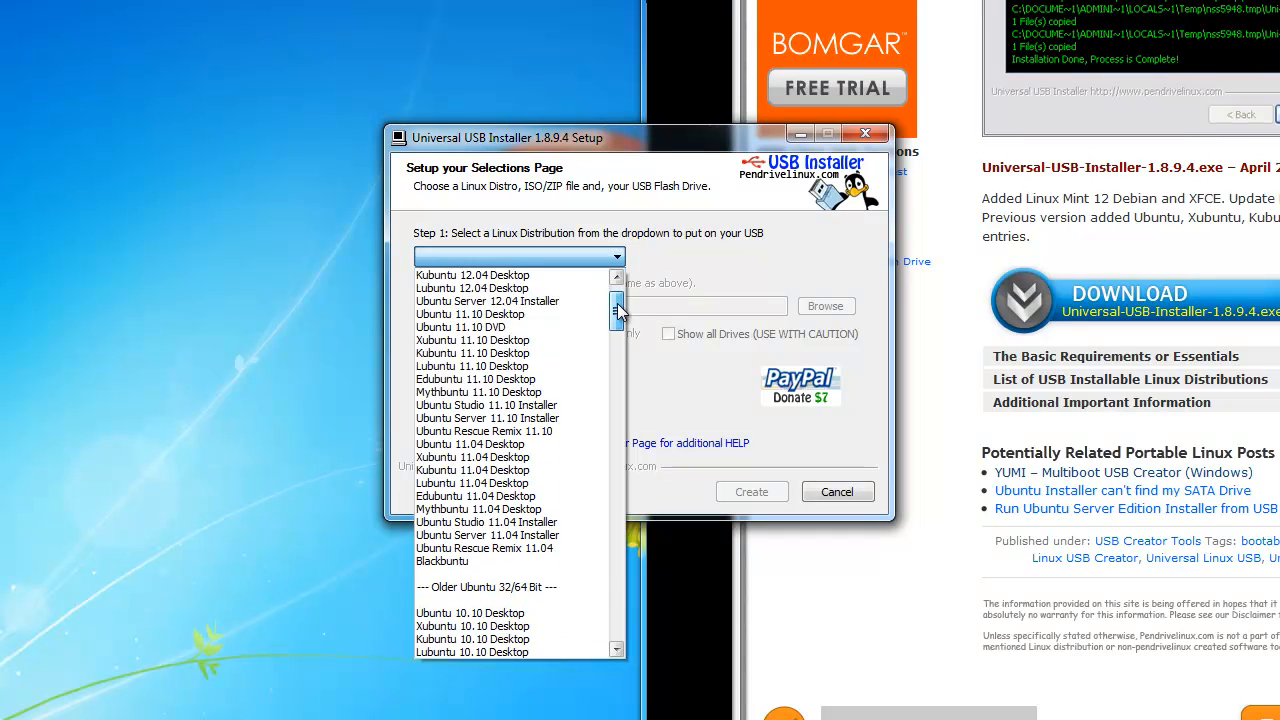
scroll(down, 3)
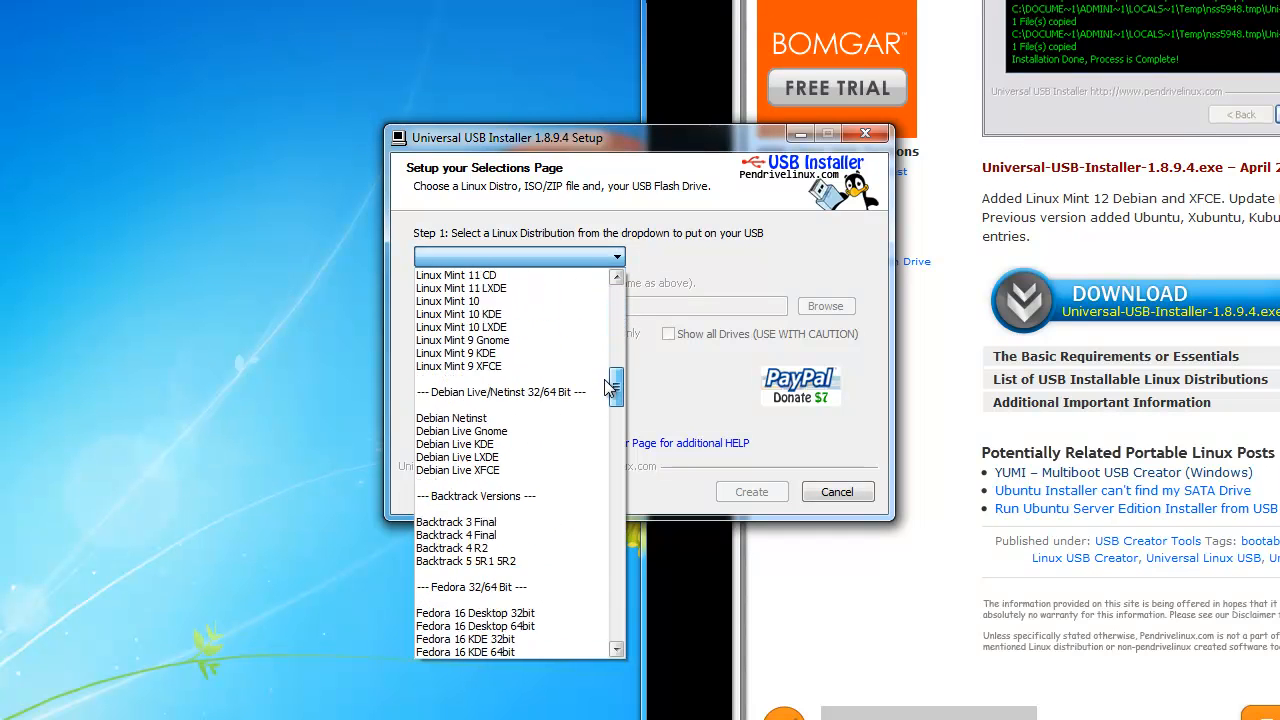
scroll(down, 3)
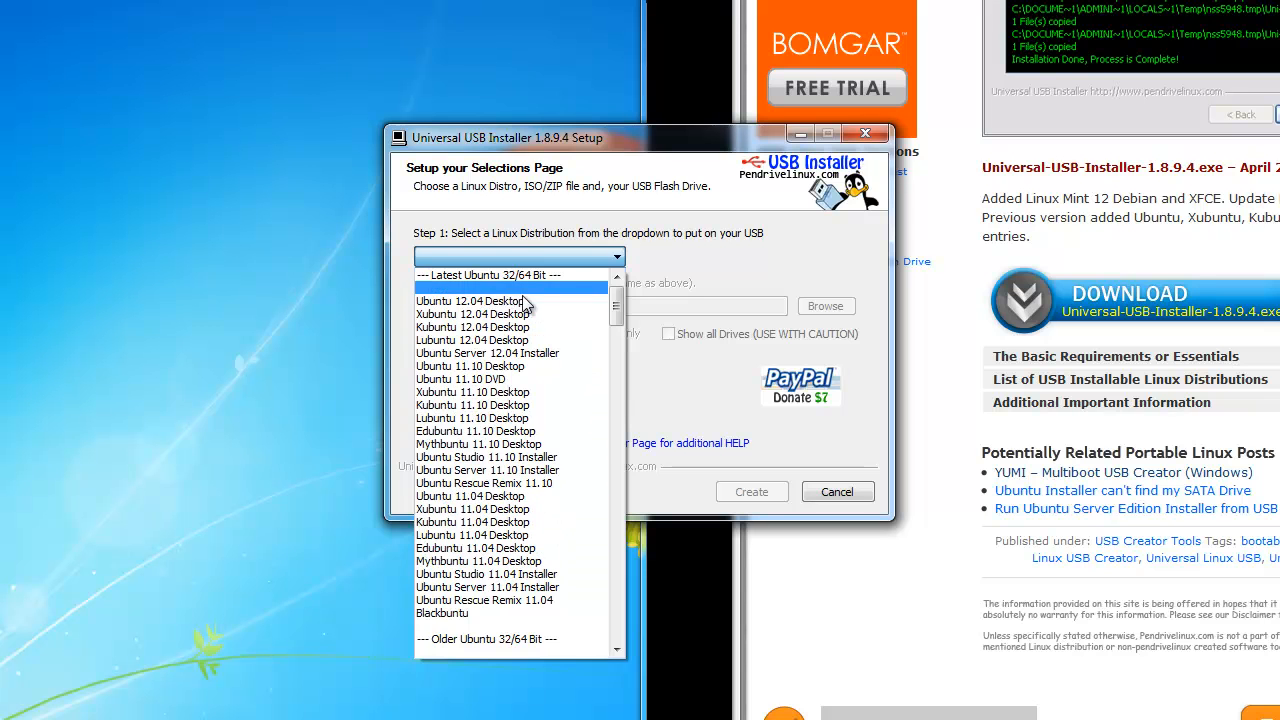
click(468, 301)
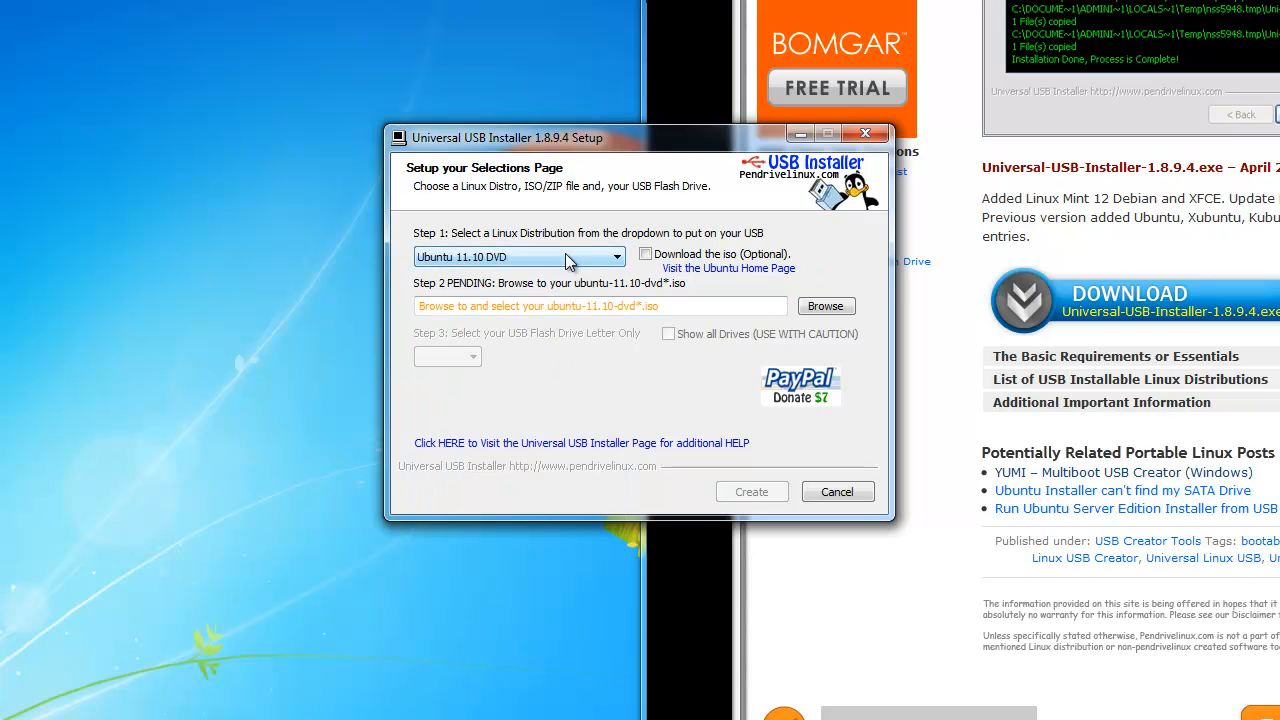
click(612, 256)
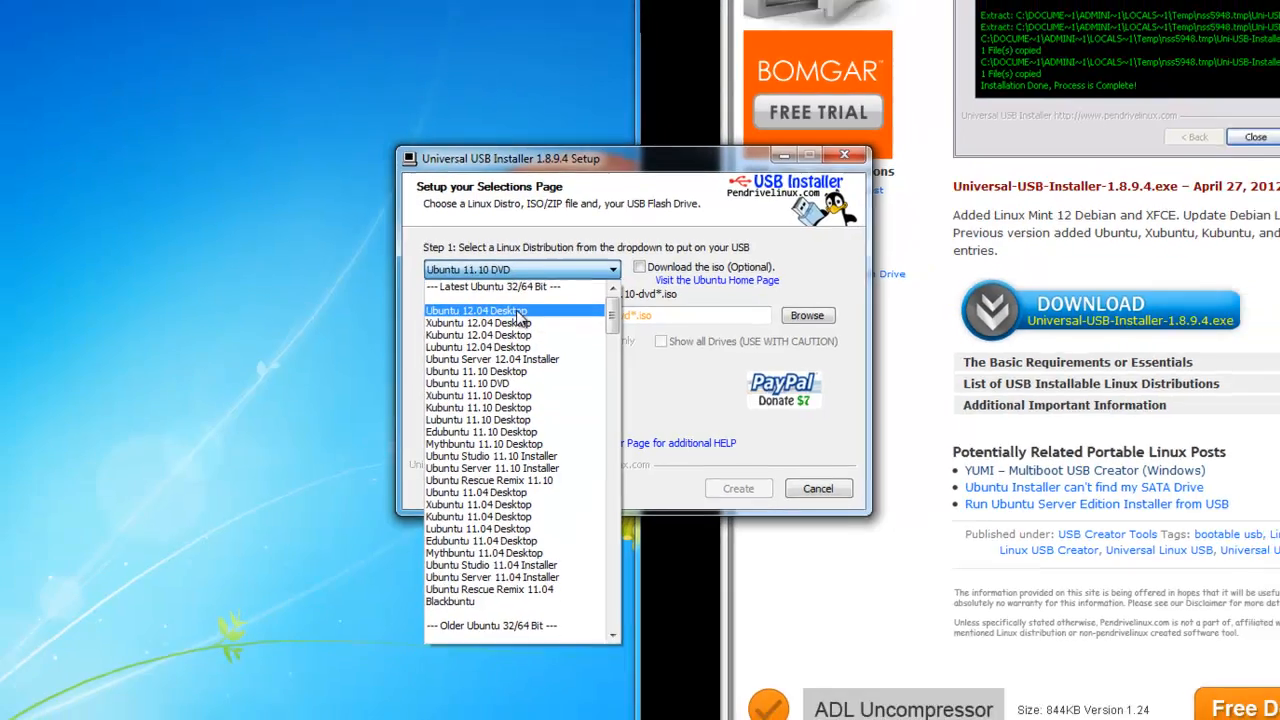
click(476, 309)
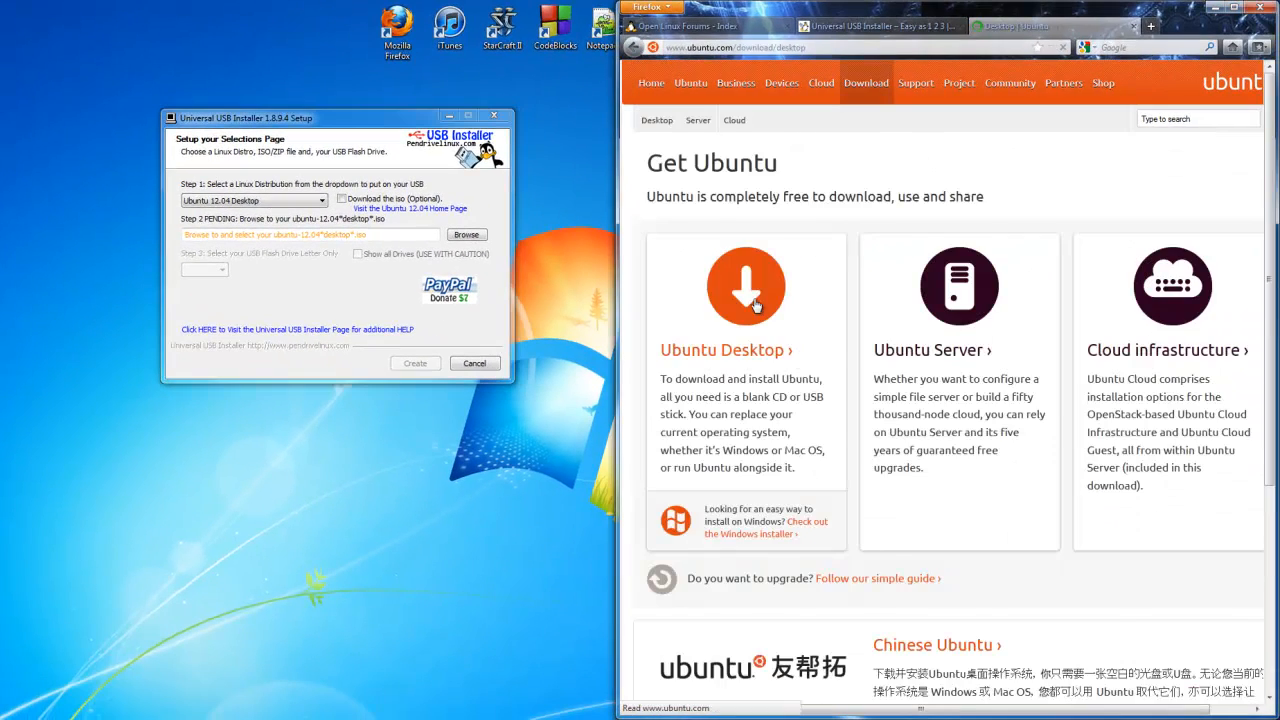
Step: Go to the Ubuntu Desktop download page and choose the 64 bit flavour of 12.04 LTS
click(745, 287)
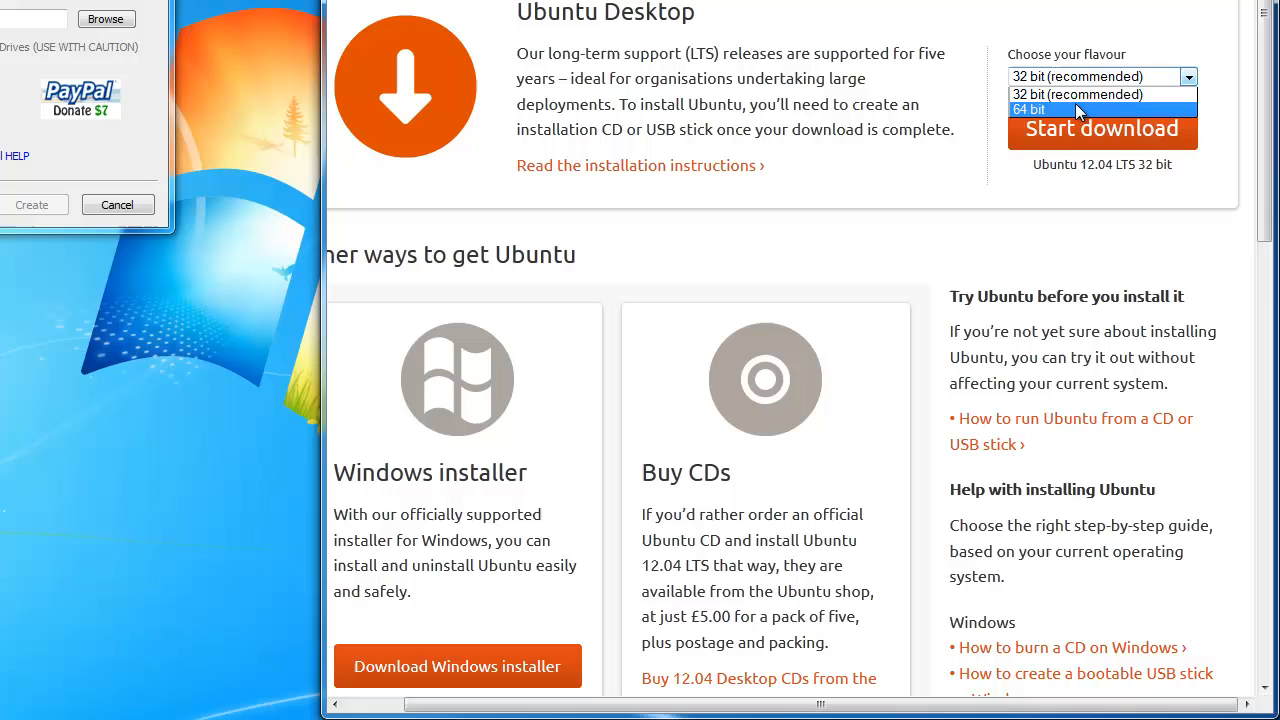
mouse_move(1065, 110)
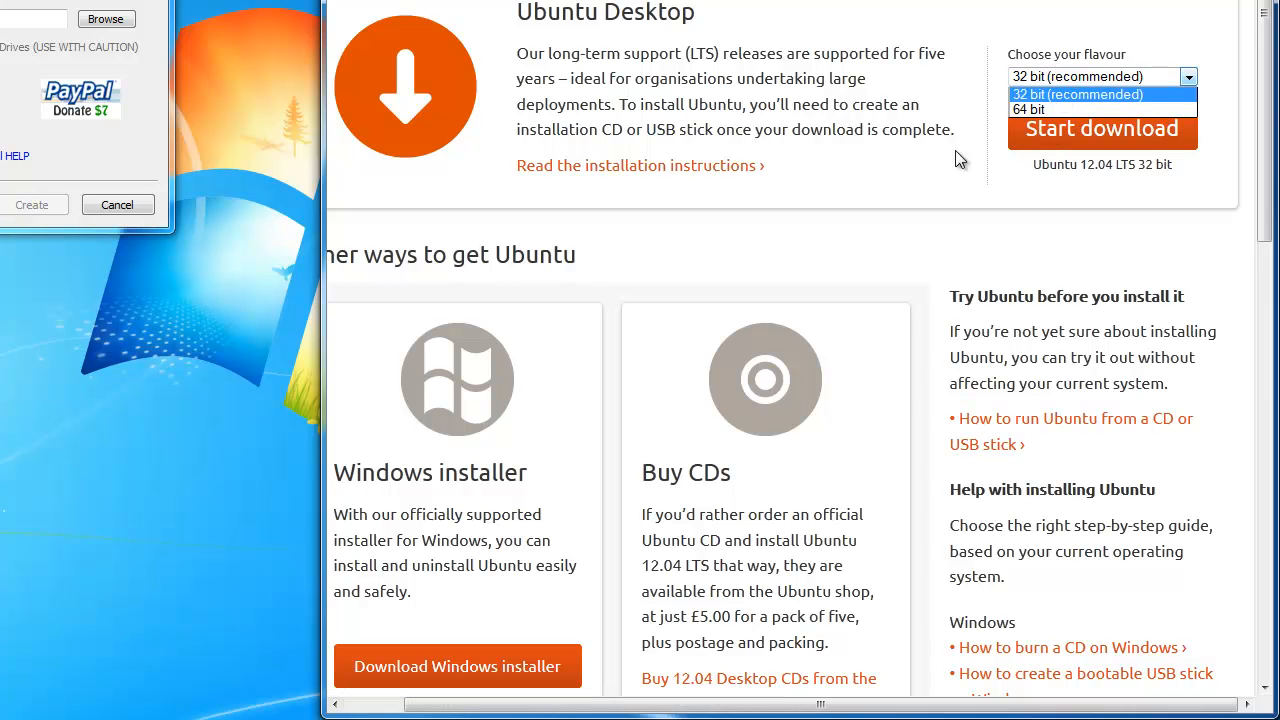
click(1030, 109)
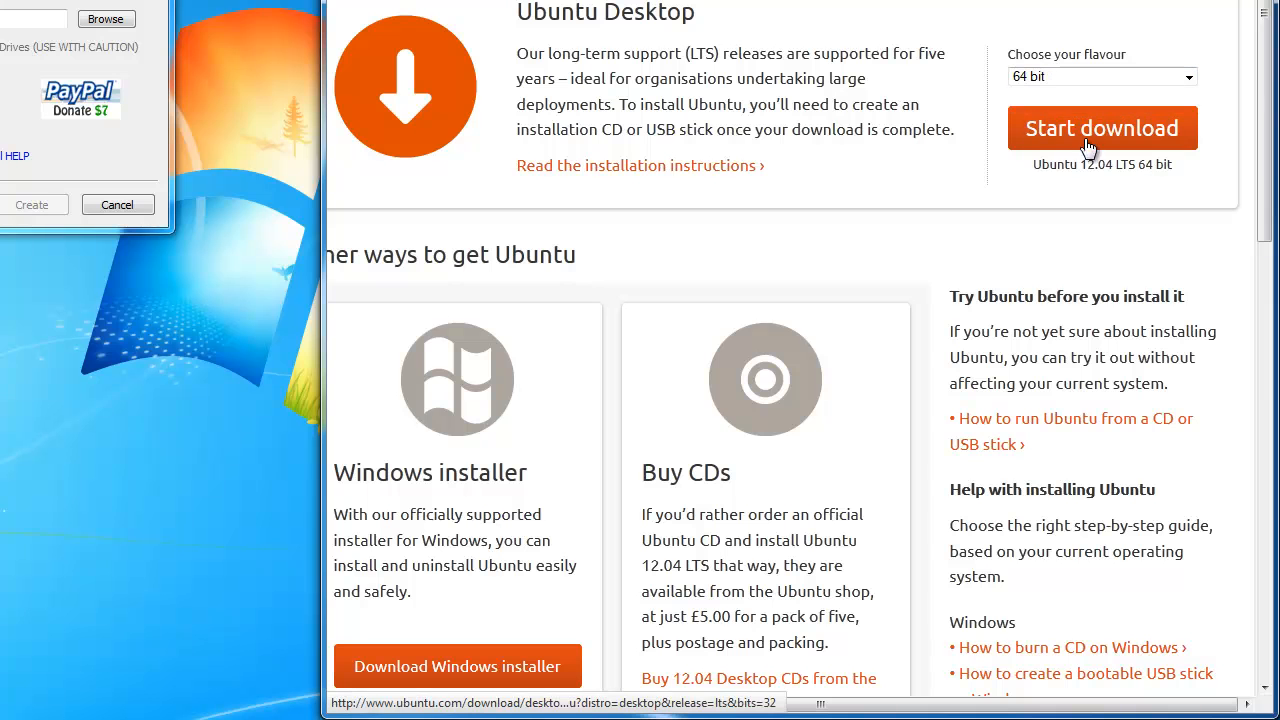
mouse_move(258, 153)
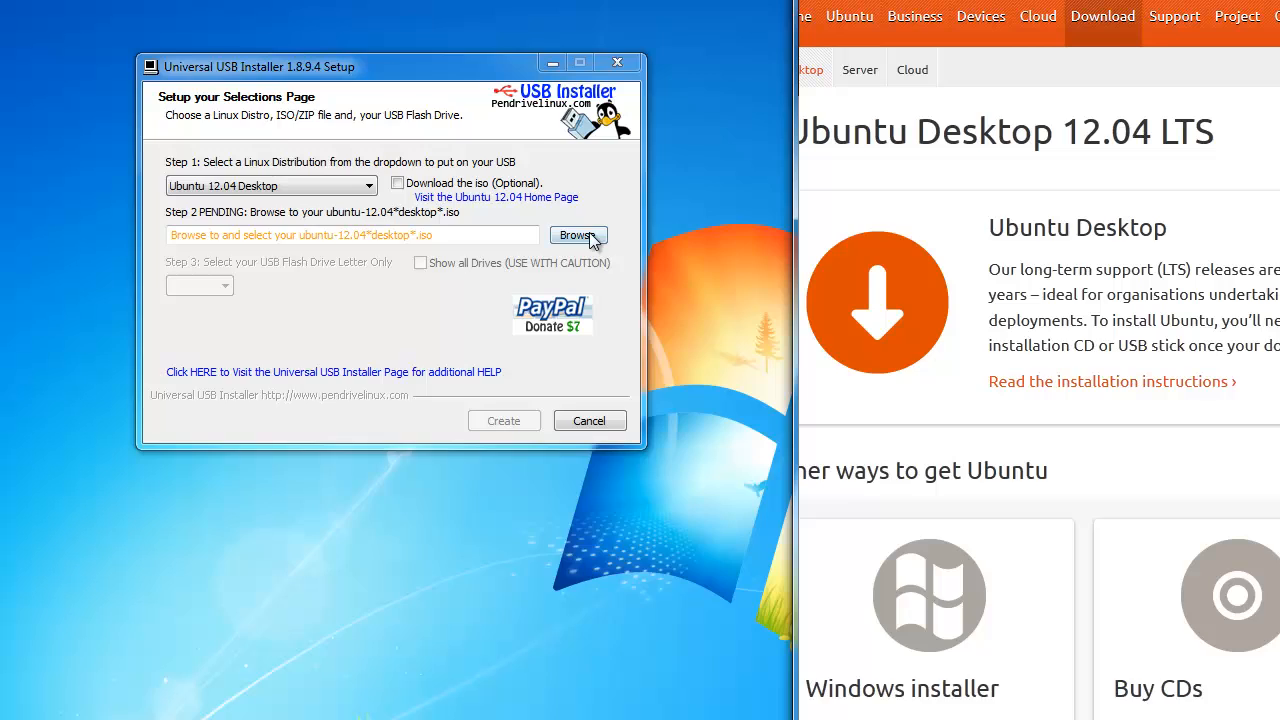
Step: Browse to Downloads and select ubuntu-12.04-desktop-amd64.iso as the source image
click(577, 235)
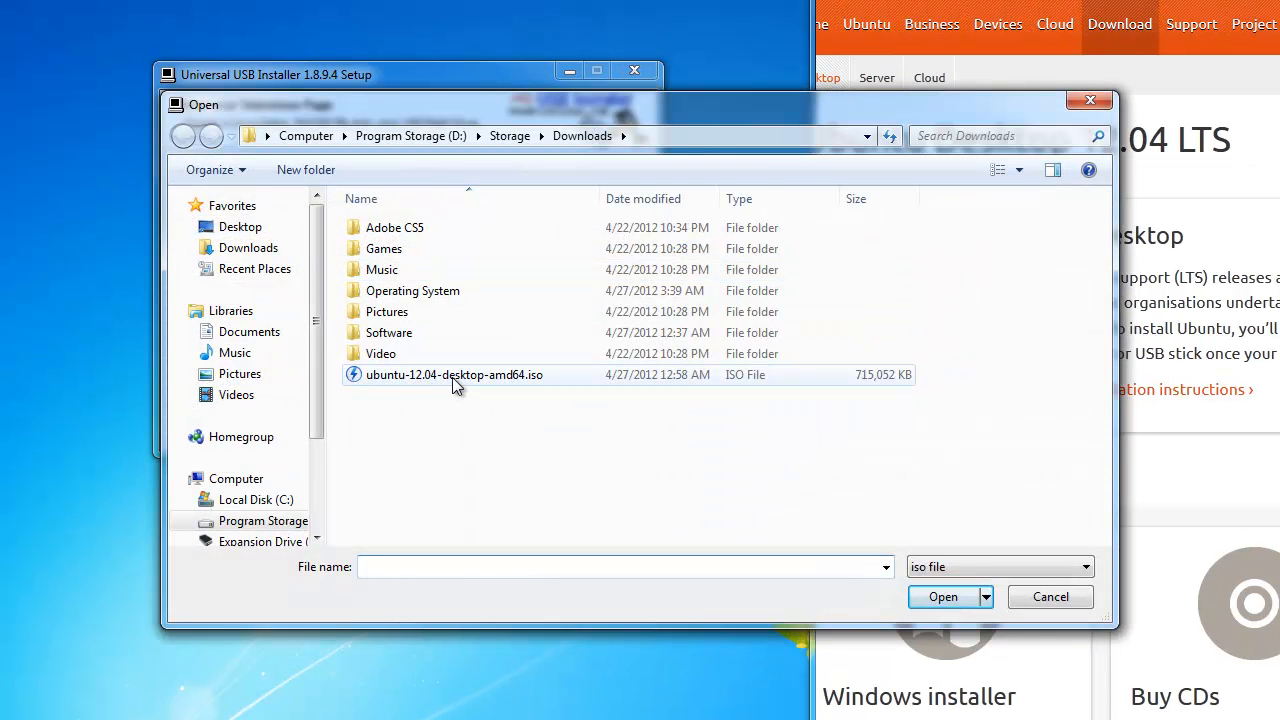
click(454, 374)
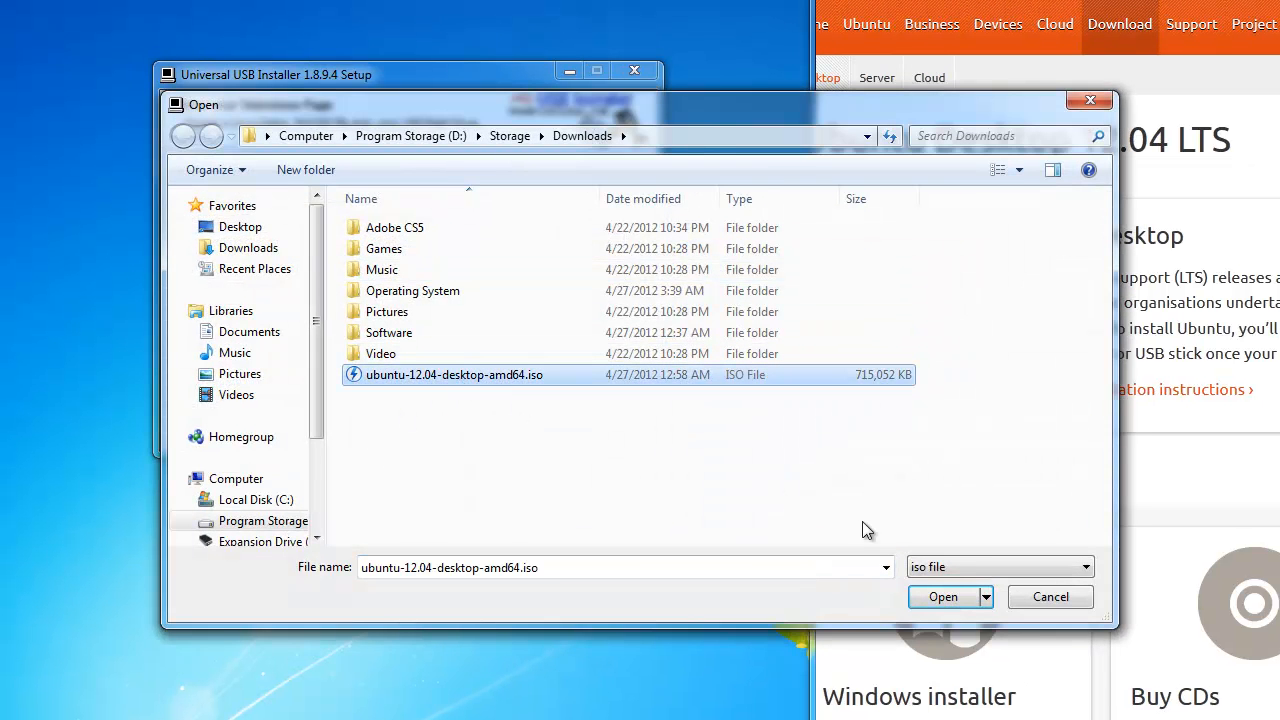
click(942, 597)
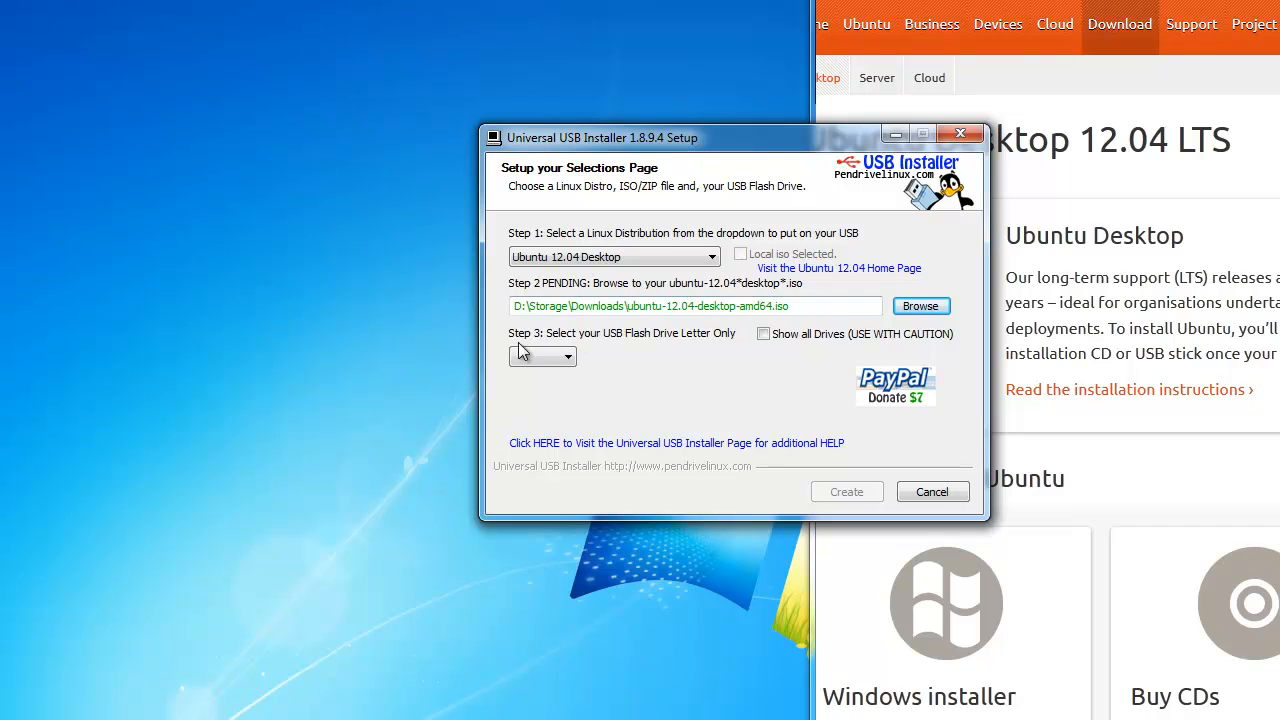
Step: Choose M:\ as the target USB drive with Fat32 formatting and hit Create
click(570, 357)
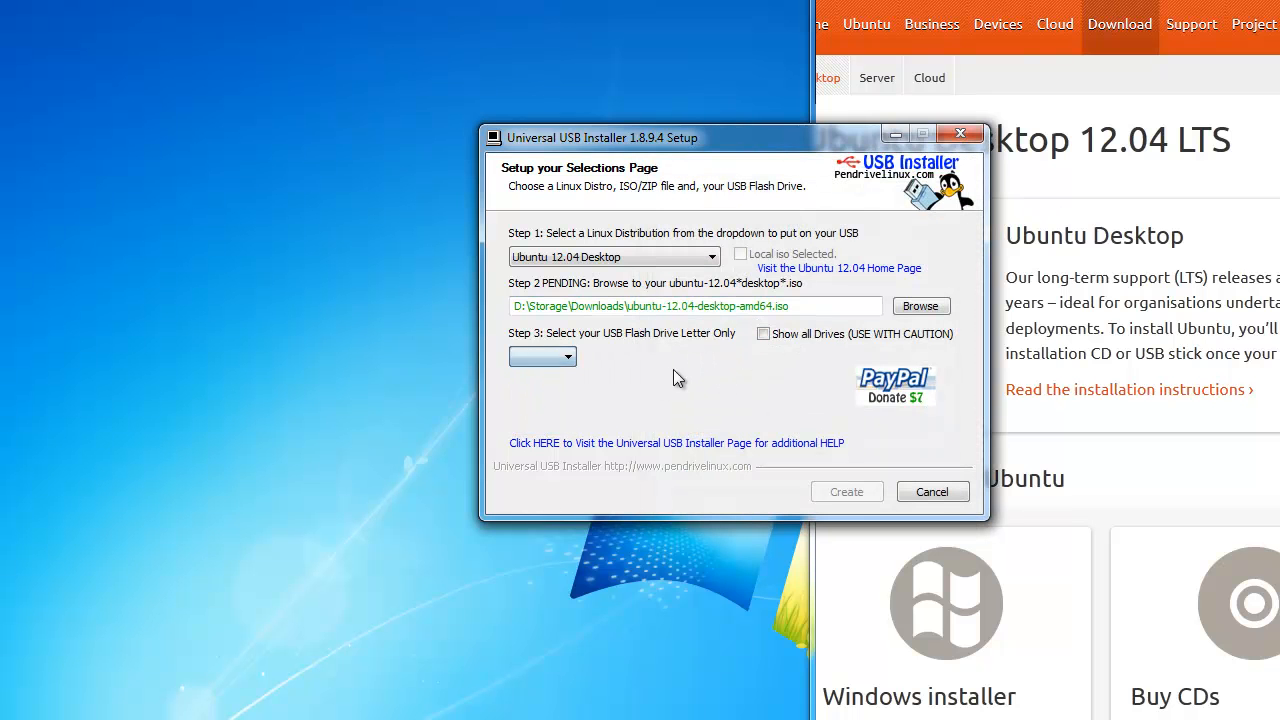
click(573, 356)
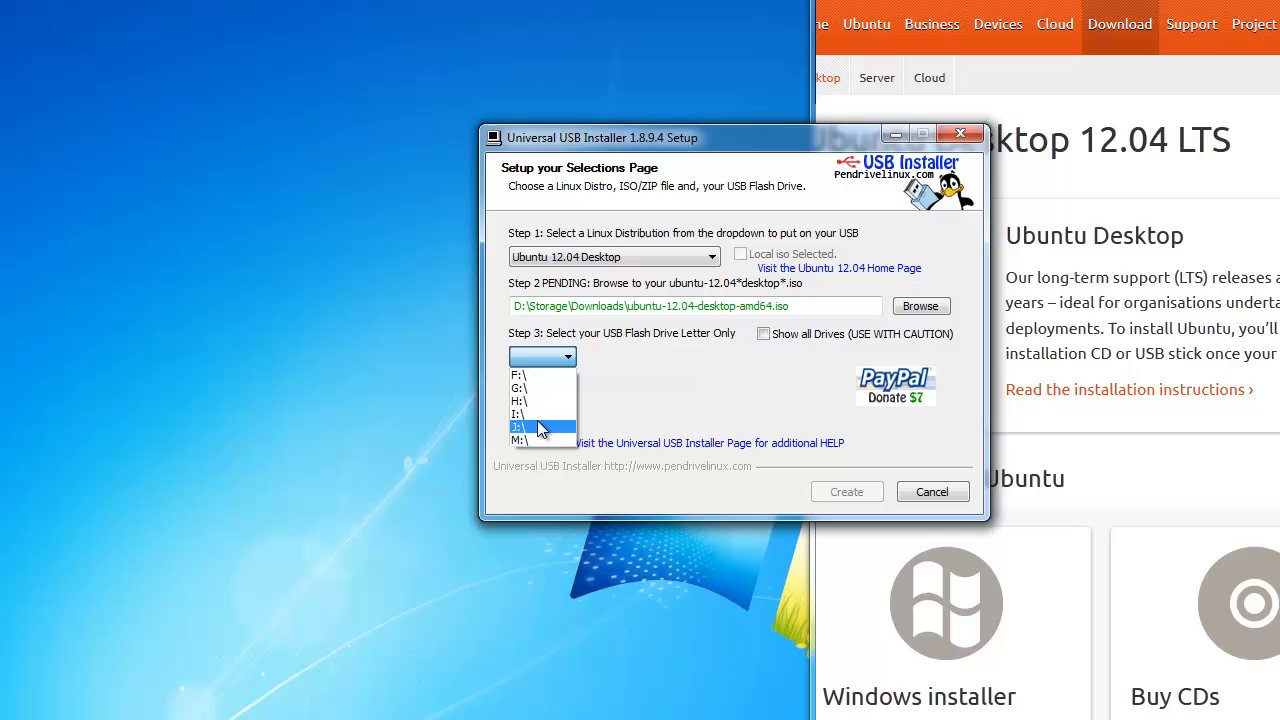
click(518, 439)
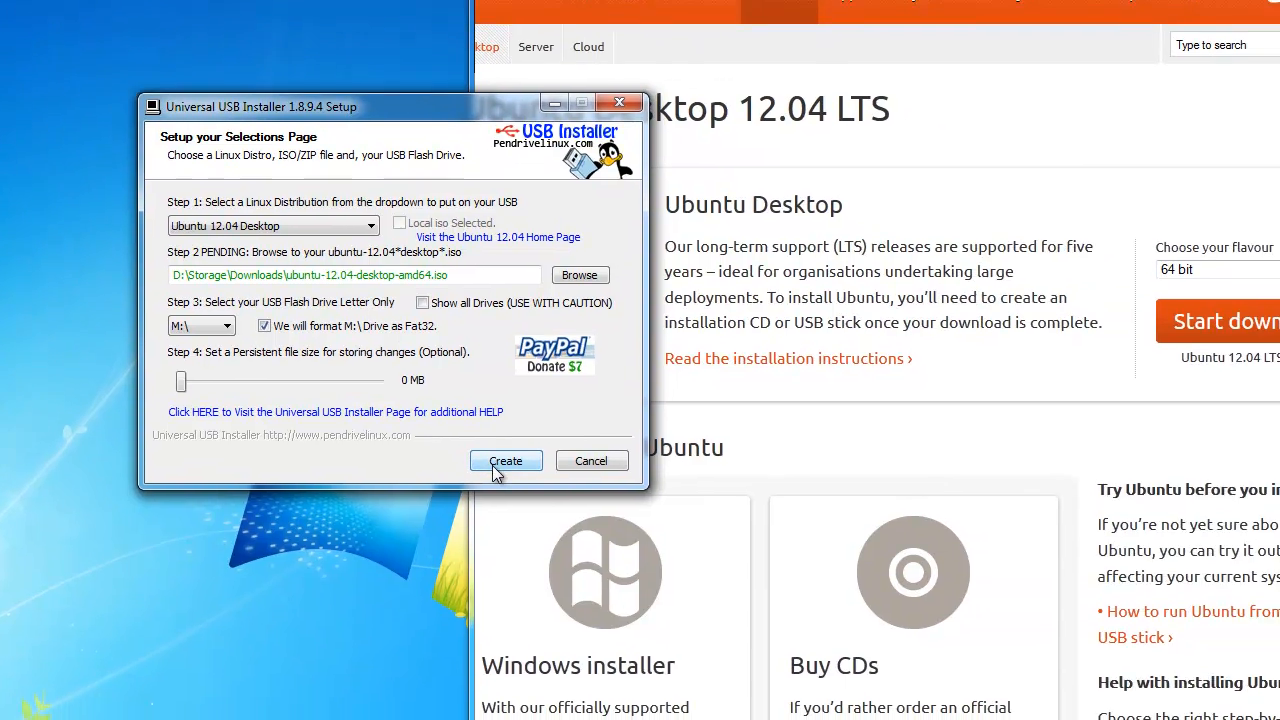
click(505, 461)
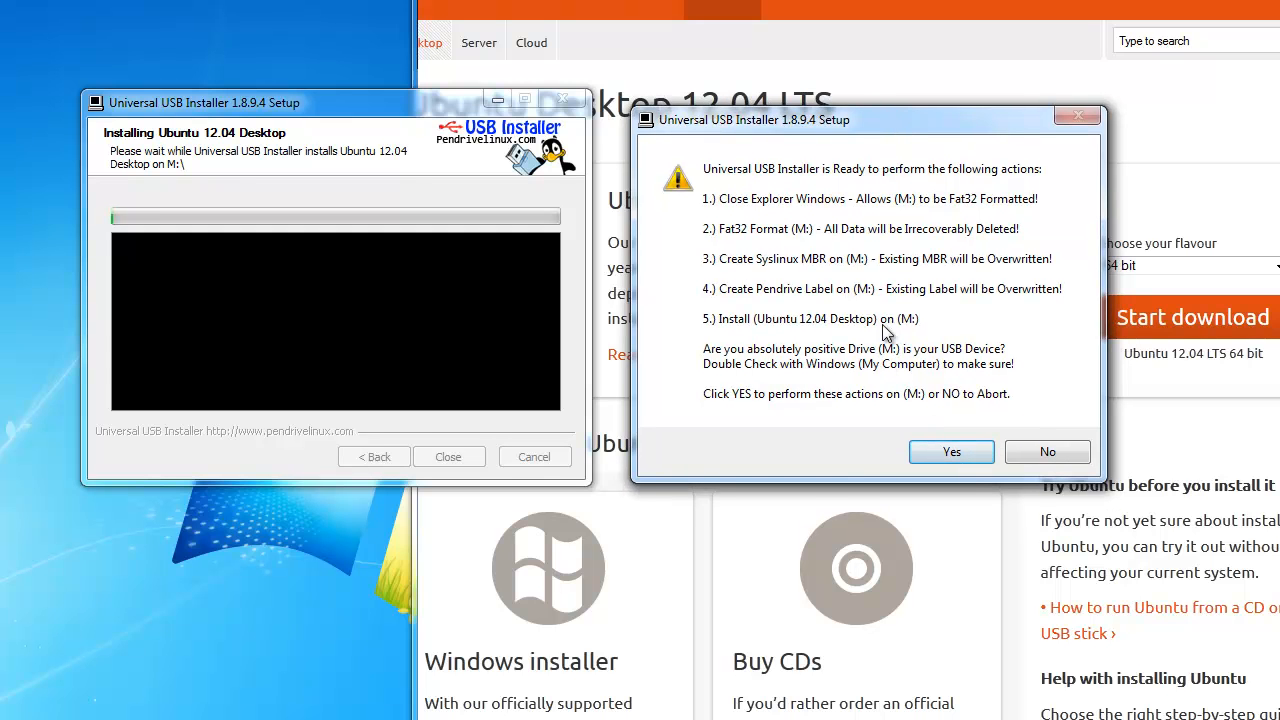
mouse_move(912, 265)
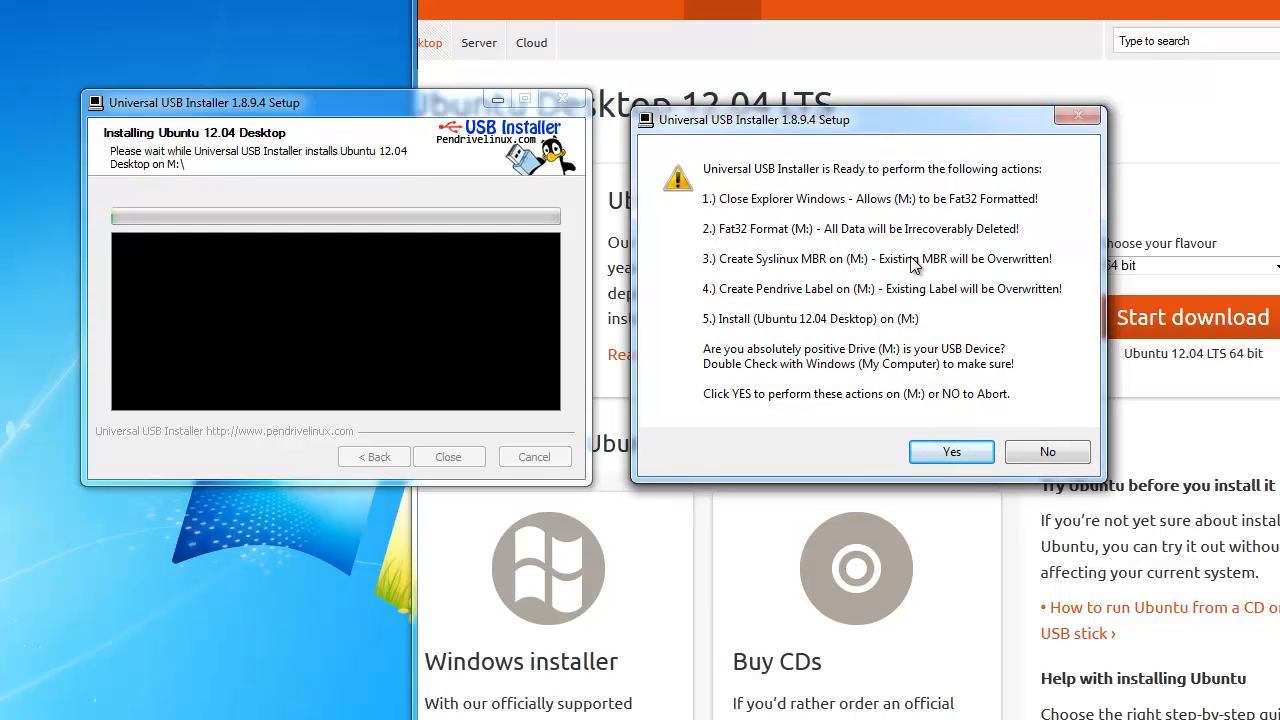
mouse_move(890, 268)
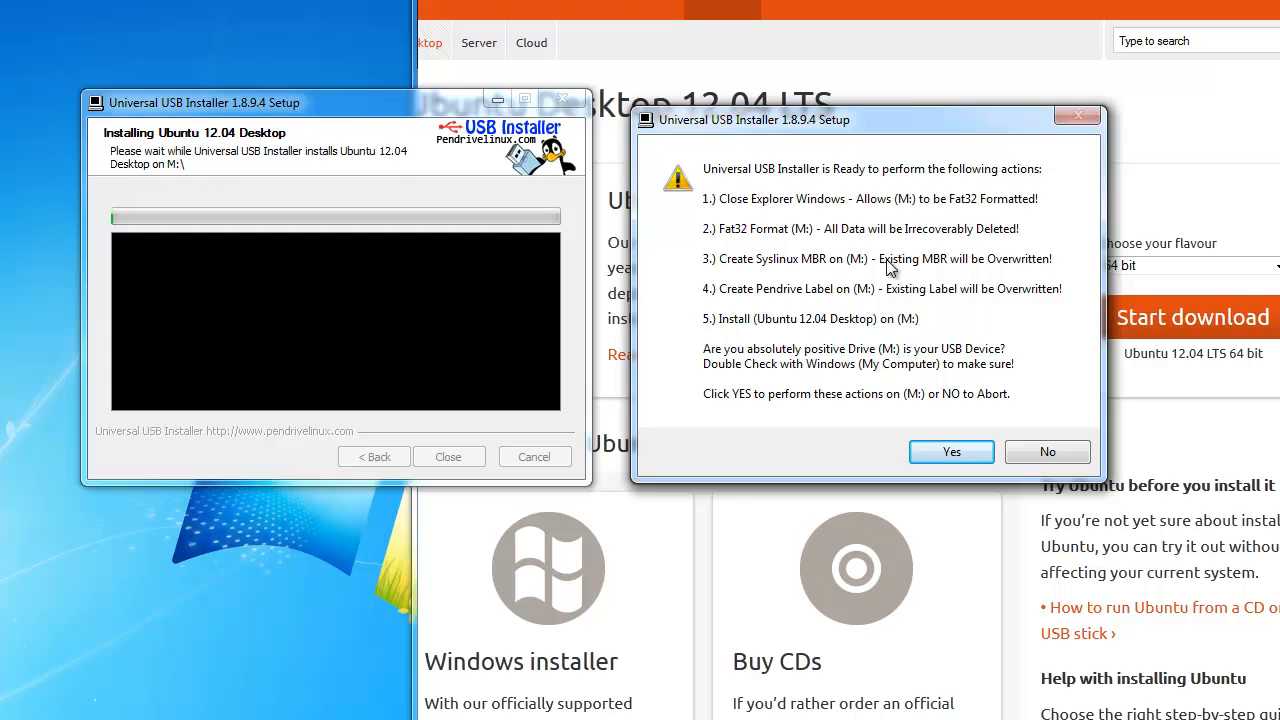
mouse_move(920, 318)
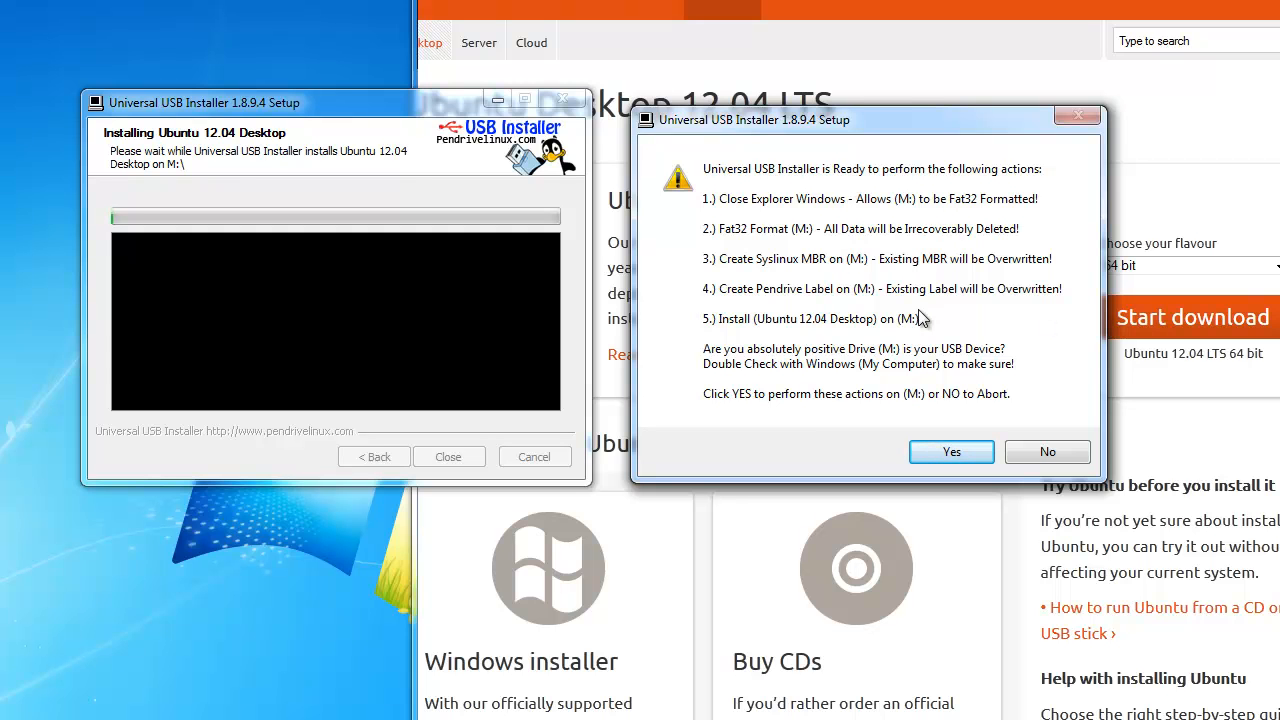
mouse_move(1043, 334)
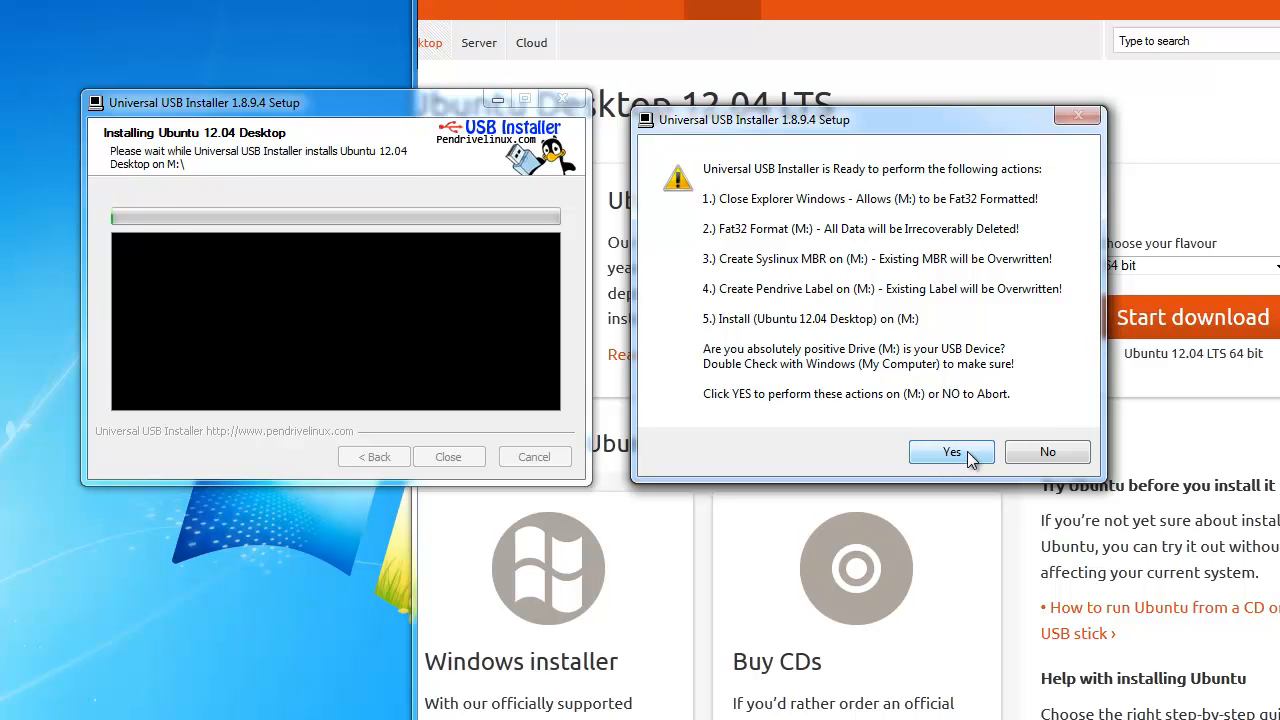
Step: Answer Yes to the warning so drive M: is wiped, formatted and Ubuntu written to it
click(950, 451)
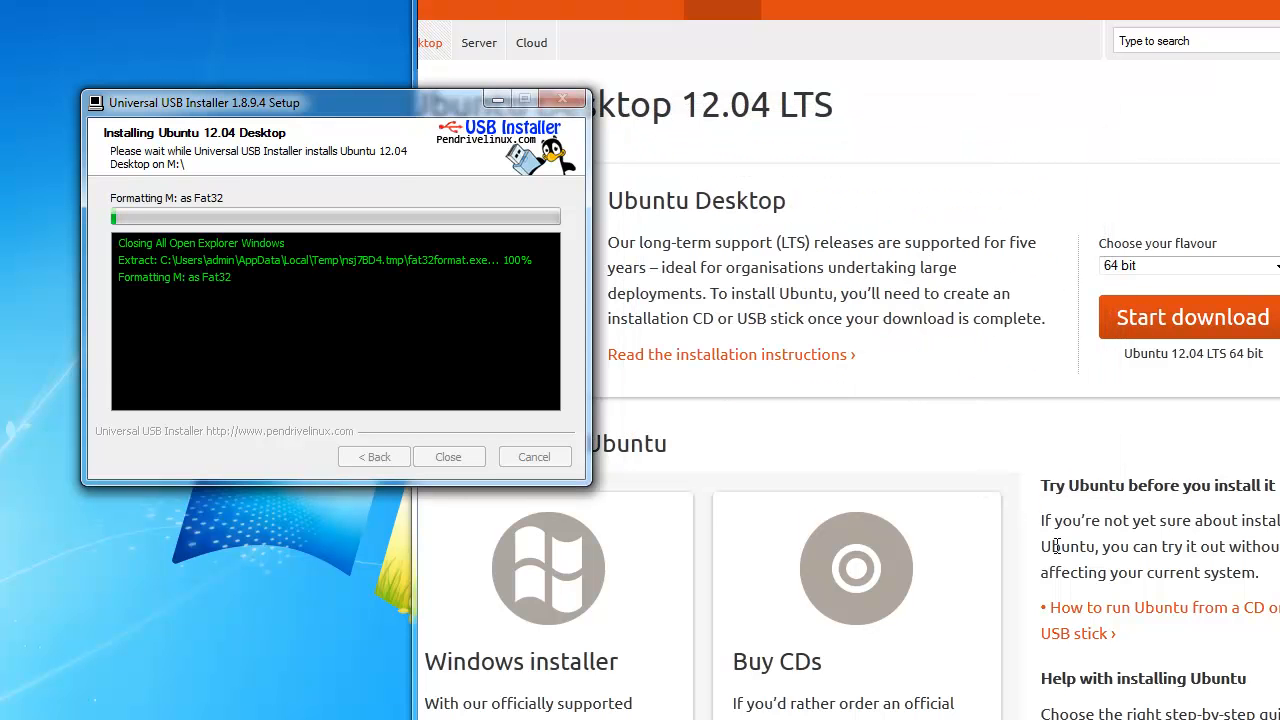